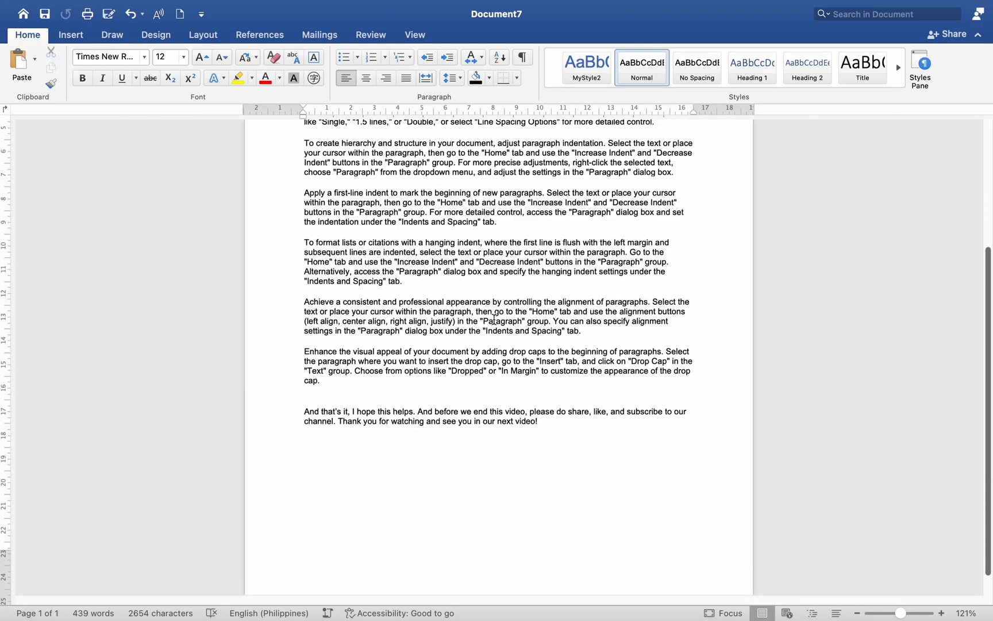
# - Scroll to the top and select the first body paragraph about line spacing
pyautogui.scroll(3)
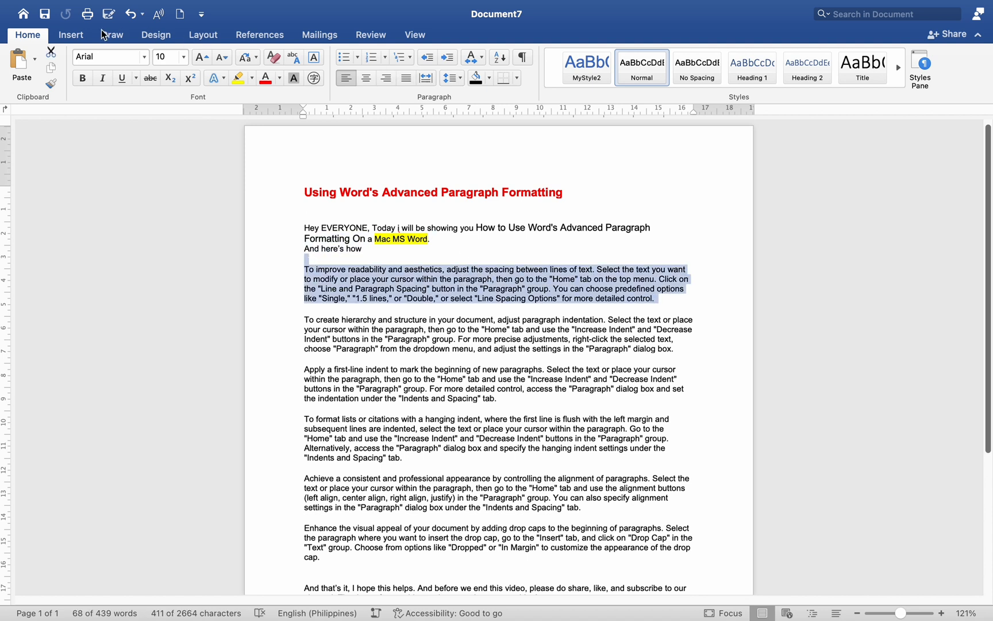
# - Apply double line spacing to the readability paragraph via Line Spacing Options
pyautogui.click(449, 79)
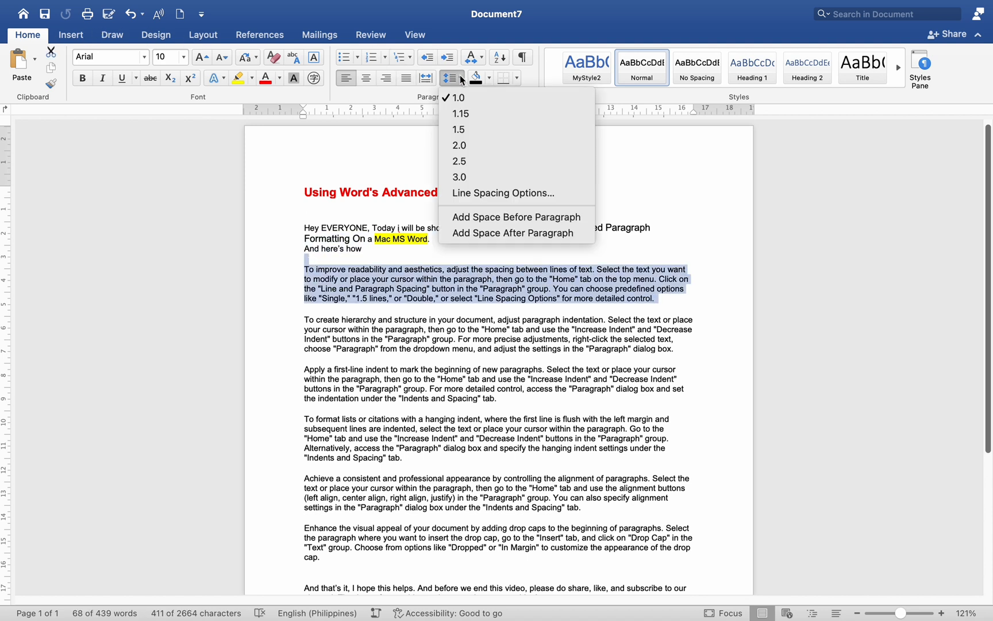
pyautogui.moveTo(462, 94)
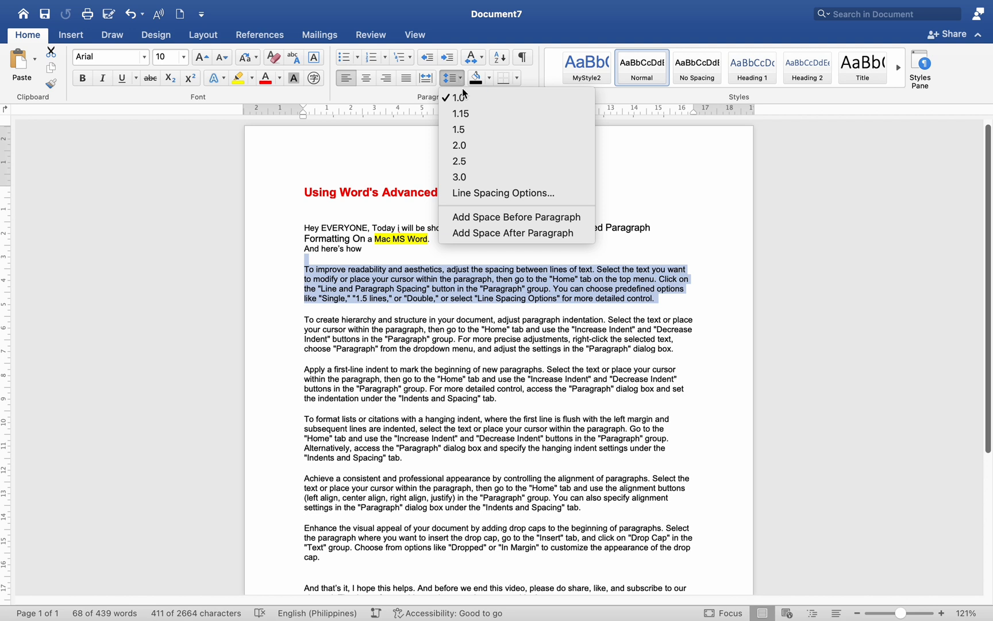
pyautogui.moveTo(473, 114)
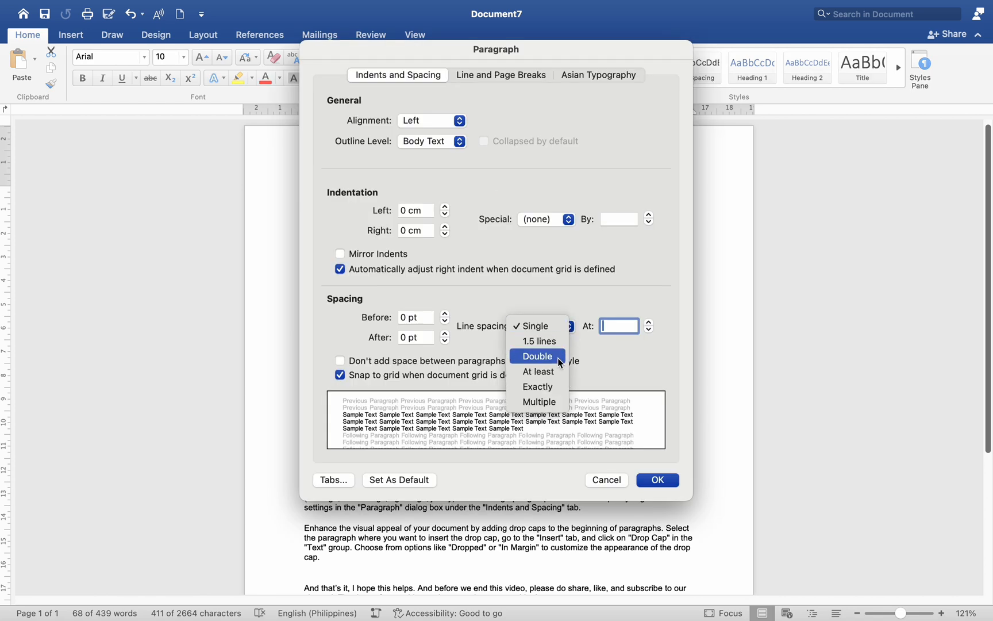
pyautogui.moveTo(538, 371)
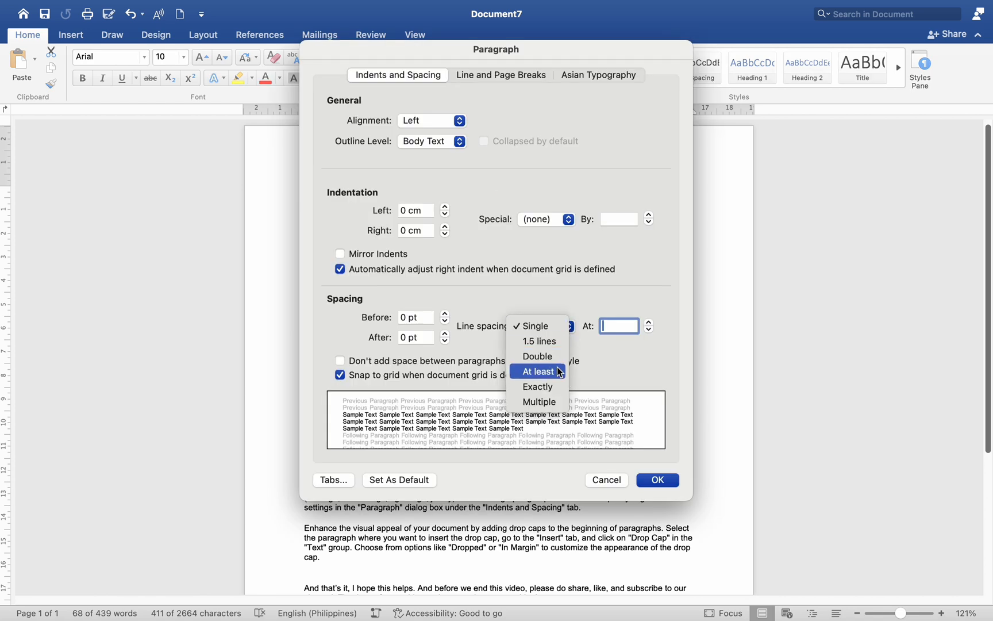
pyautogui.click(536, 357)
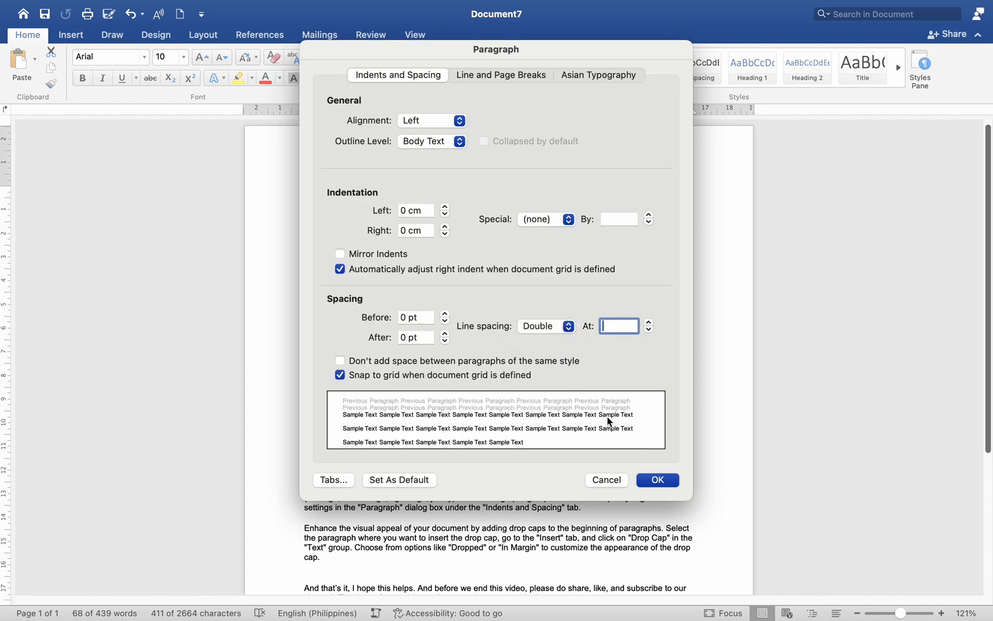
pyautogui.click(657, 480)
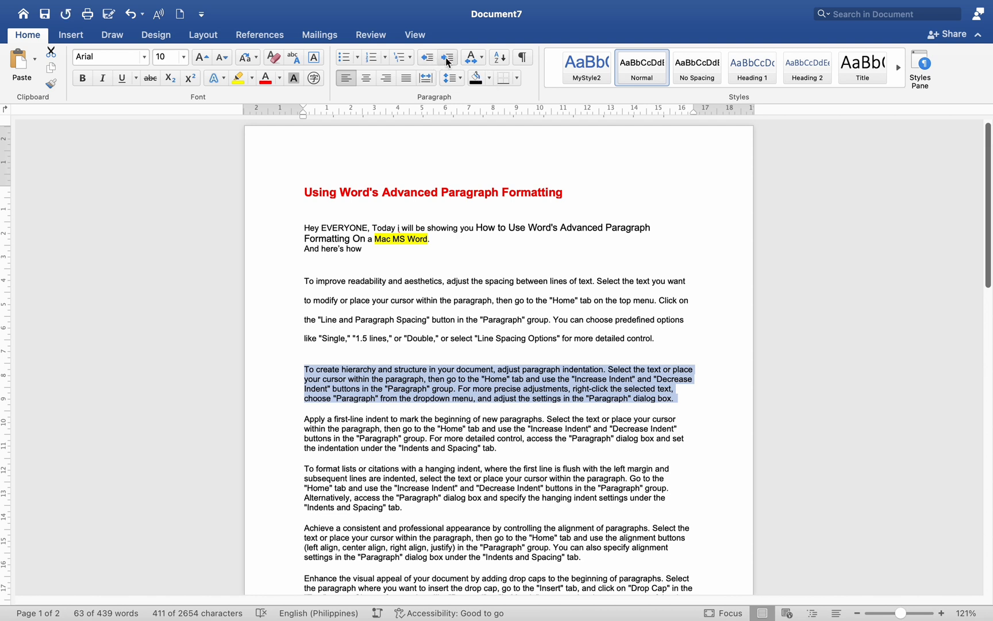
# - Increase the indent of the 'To create hierarchy…' paragraph, leaving the next paragraph's settings unchanged
pyautogui.click(449, 58)
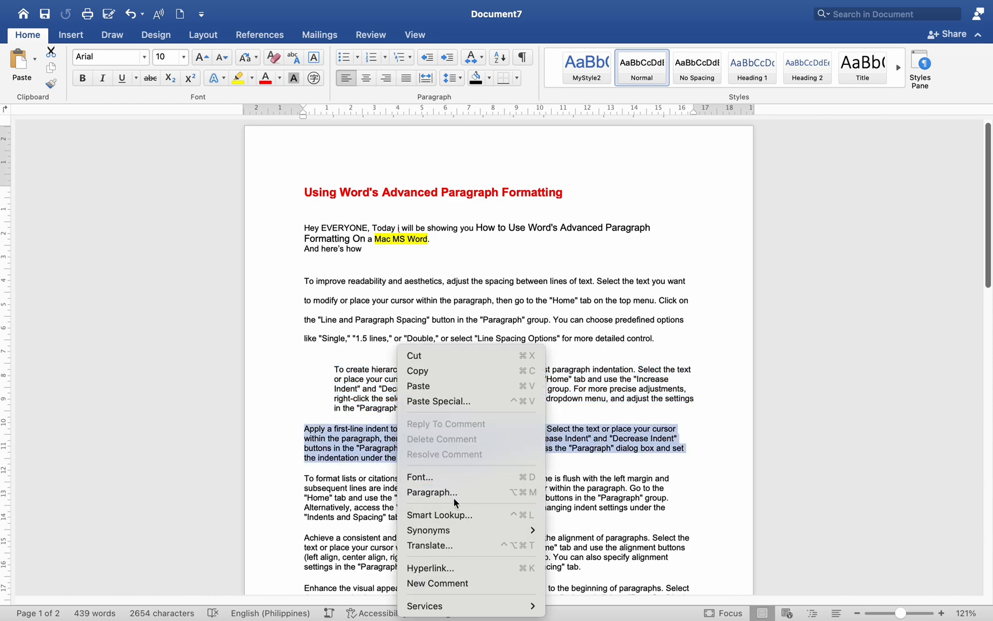
pyautogui.click(431, 492)
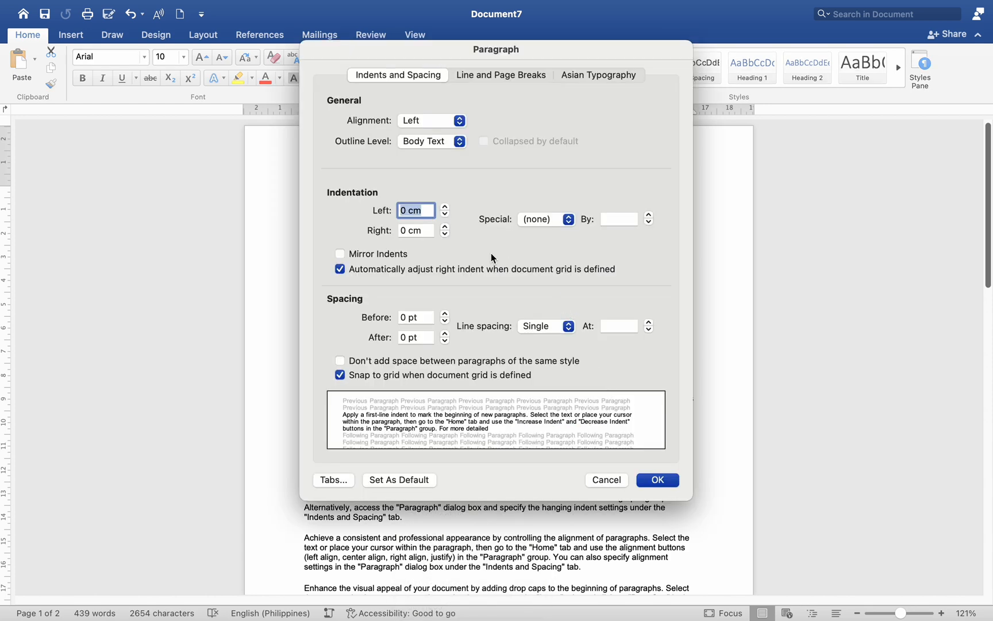
pyautogui.click(656, 480)
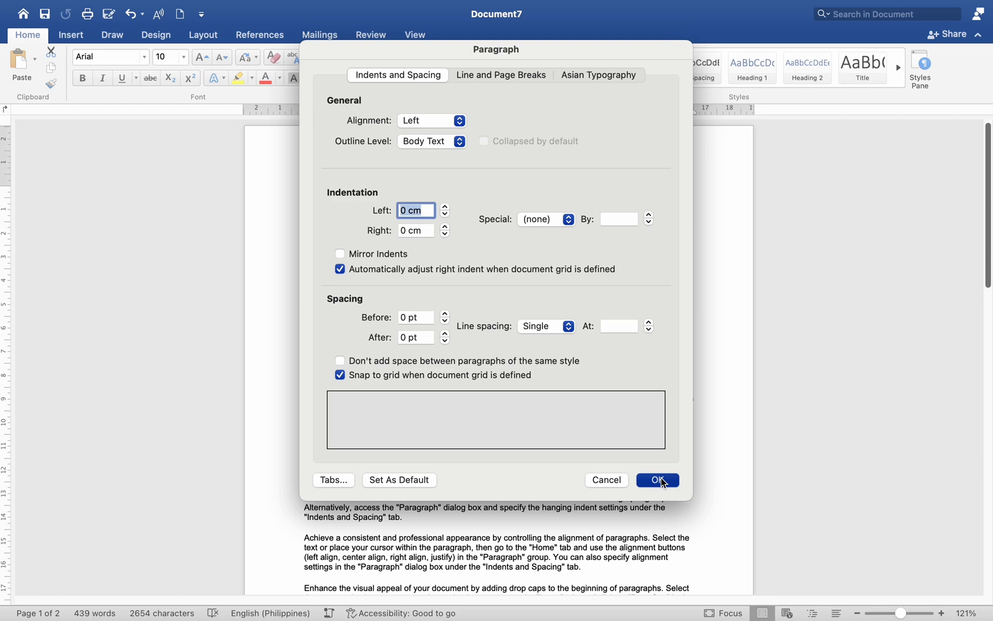
pyautogui.click(656, 480)
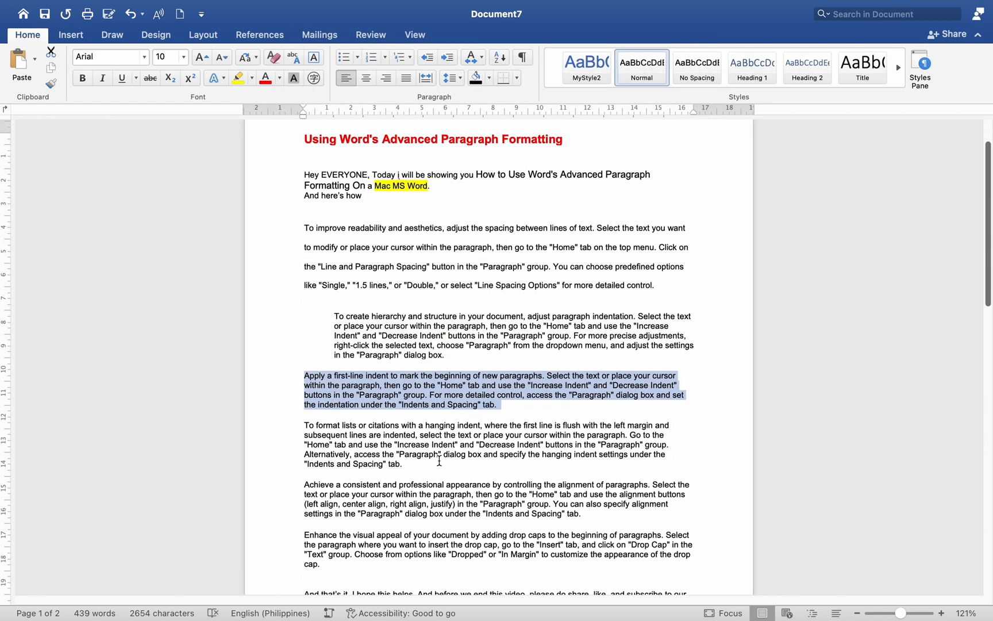
pyautogui.scroll(-3)
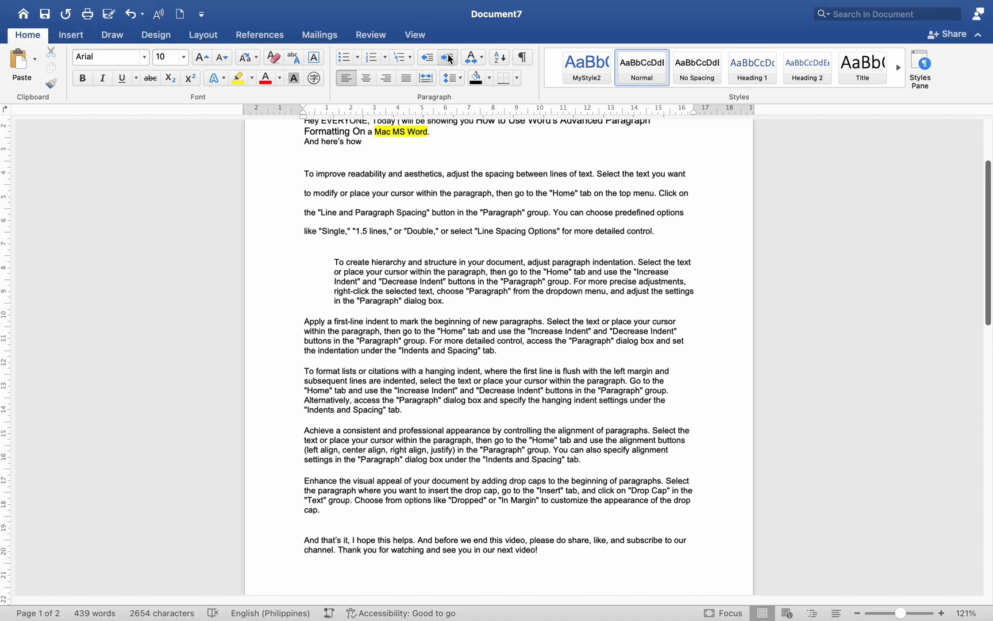
# - Indent the first-line paragraph further and give the next paragraph a 1.5 cm first-line indent
pyautogui.click(448, 58)
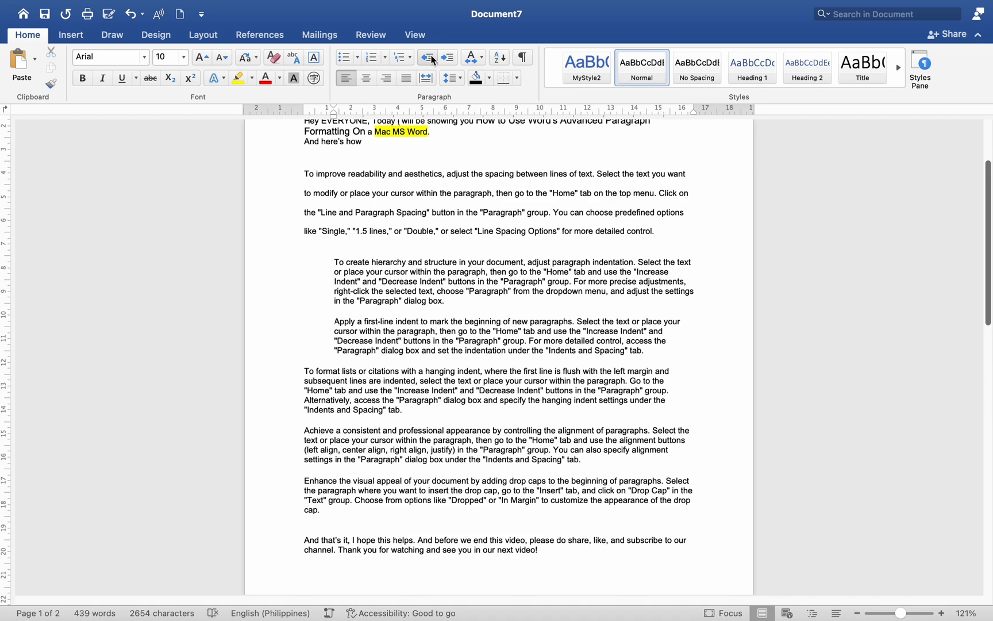
pyautogui.click(567, 218)
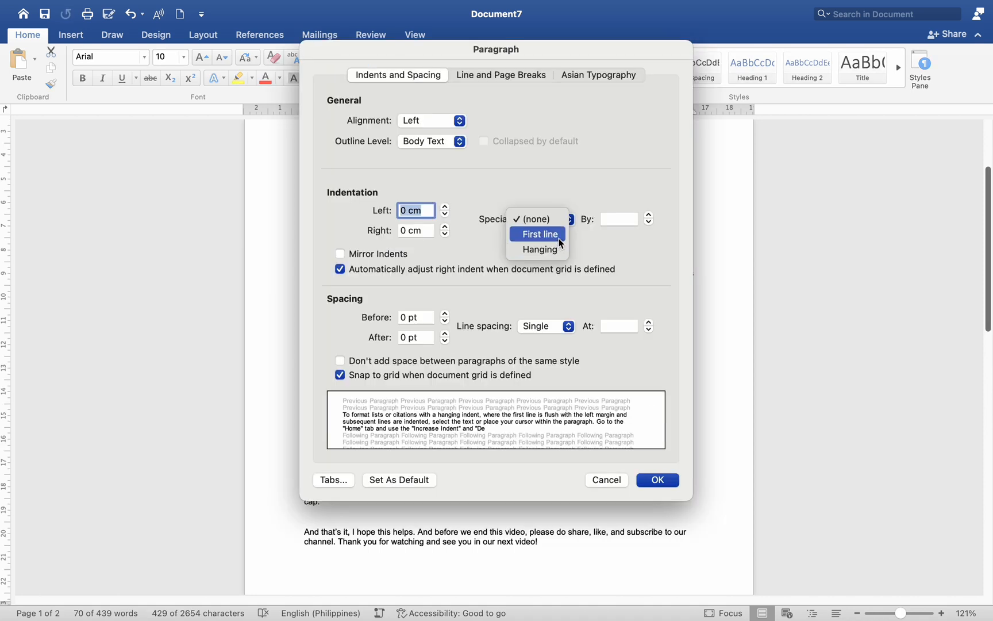
pyautogui.click(537, 233)
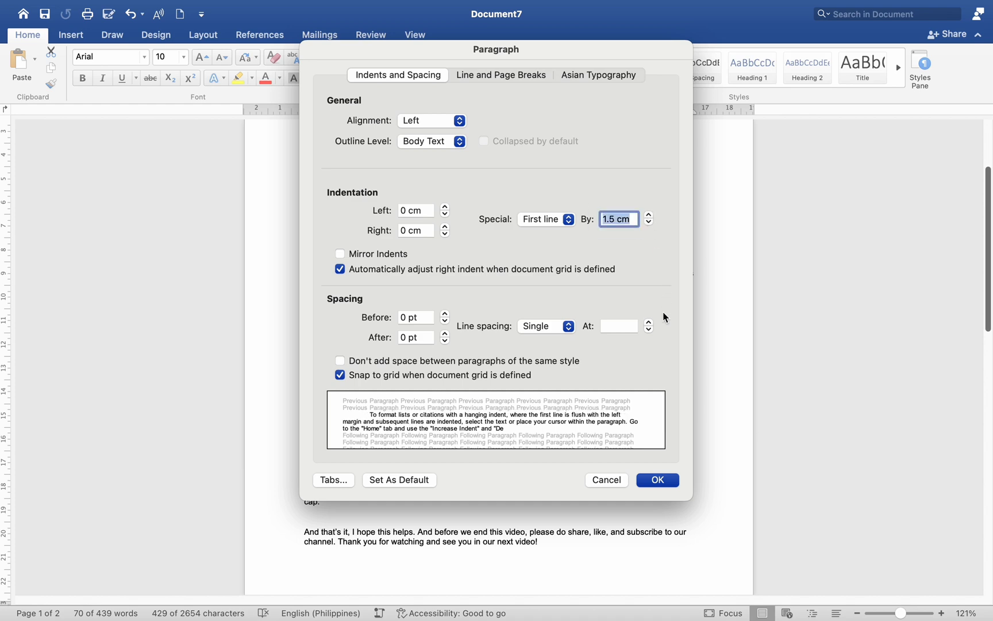
pyautogui.click(656, 480)
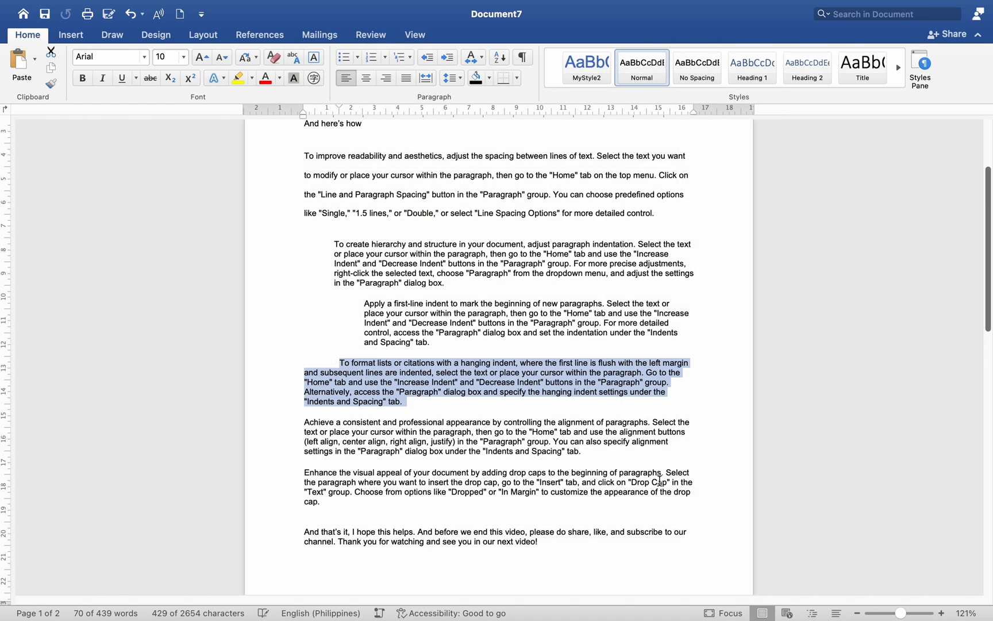
pyautogui.click(71, 35)
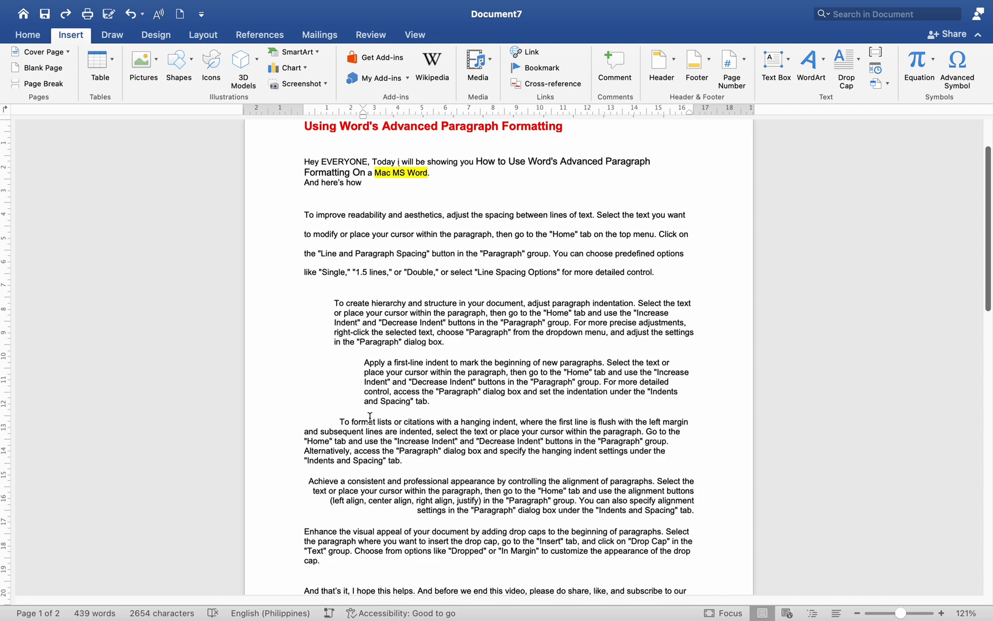
pyautogui.scroll(-3)
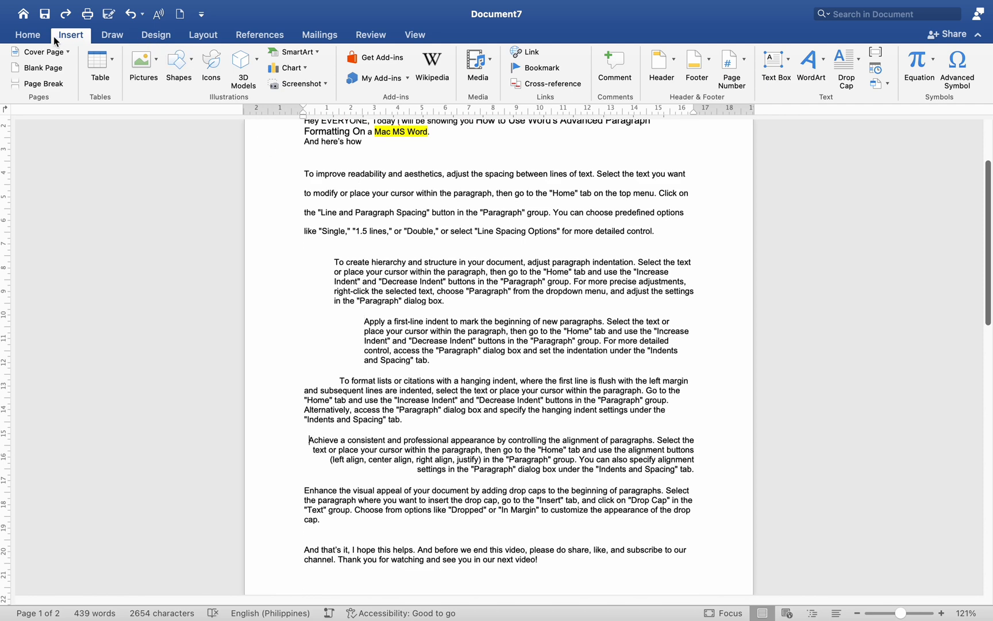
# - Keep the alignment paragraph at no left indent and give it a 1.4 cm hanging indent
pyautogui.click(28, 35)
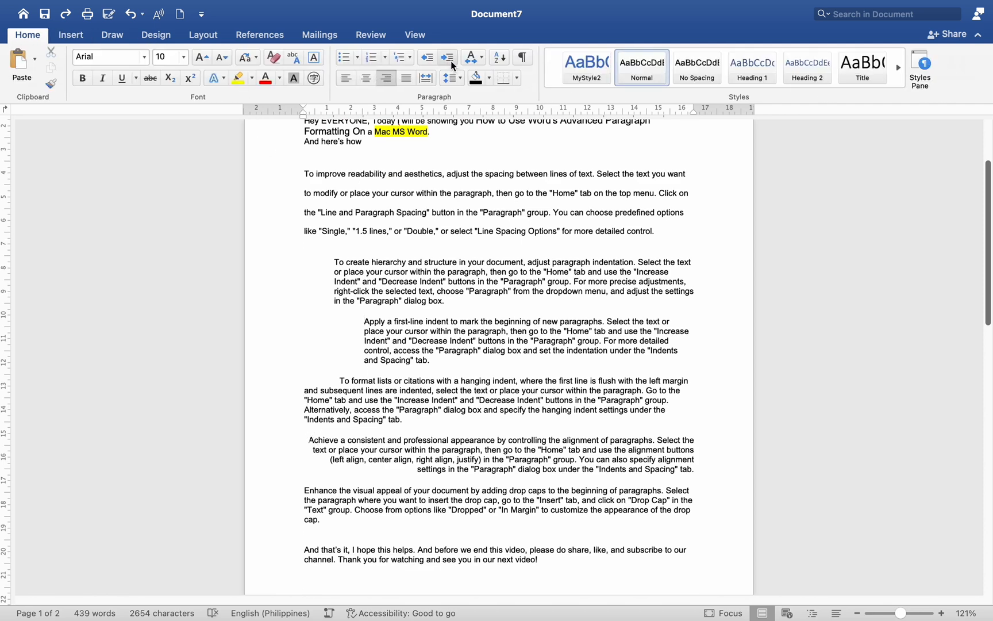
pyautogui.click(428, 57)
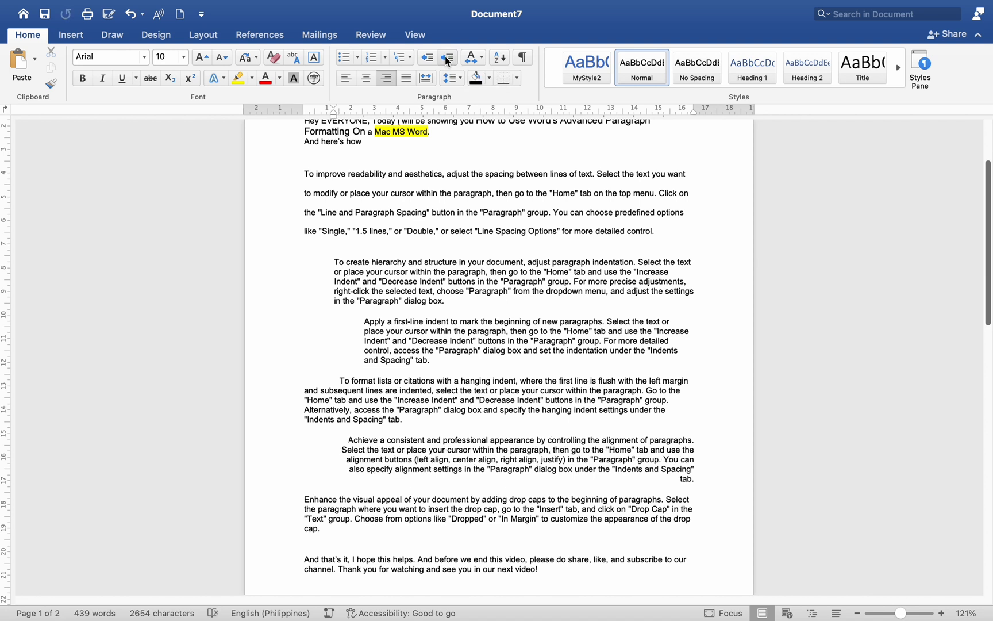
pyautogui.click(427, 58)
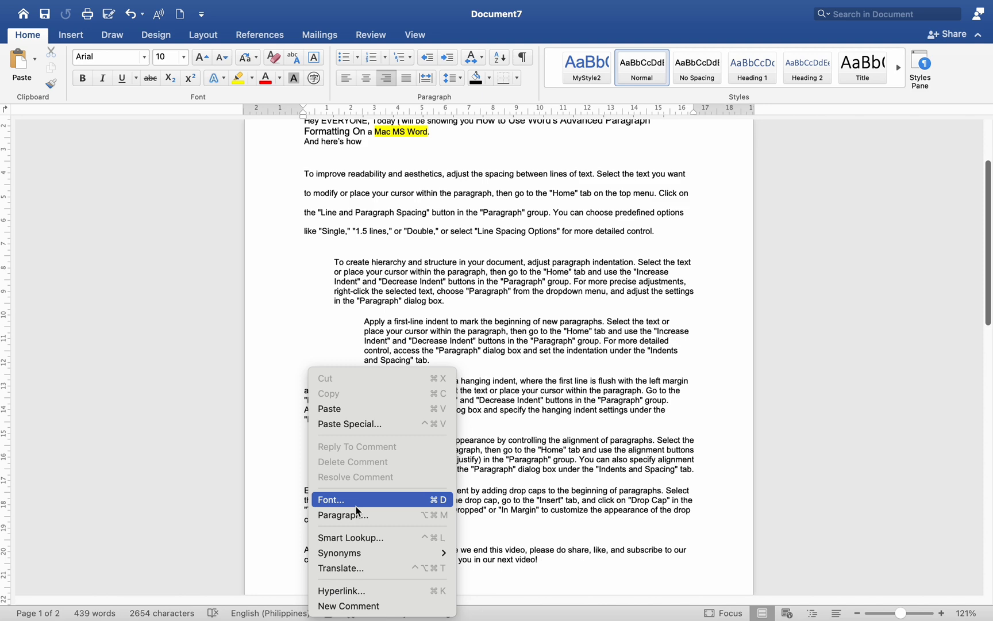
pyautogui.click(344, 514)
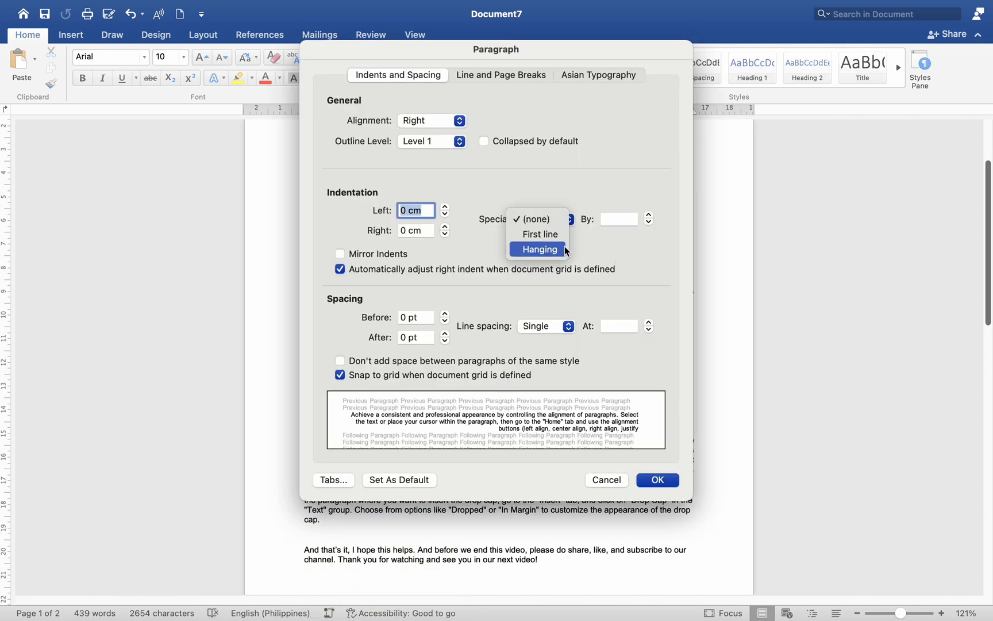
pyautogui.click(537, 250)
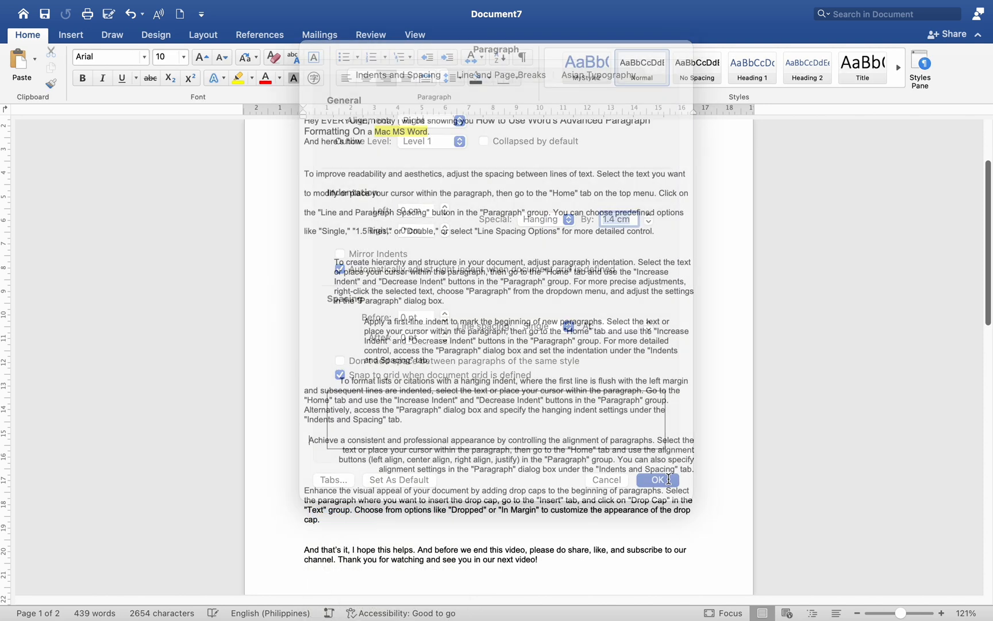
pyautogui.click(656, 480)
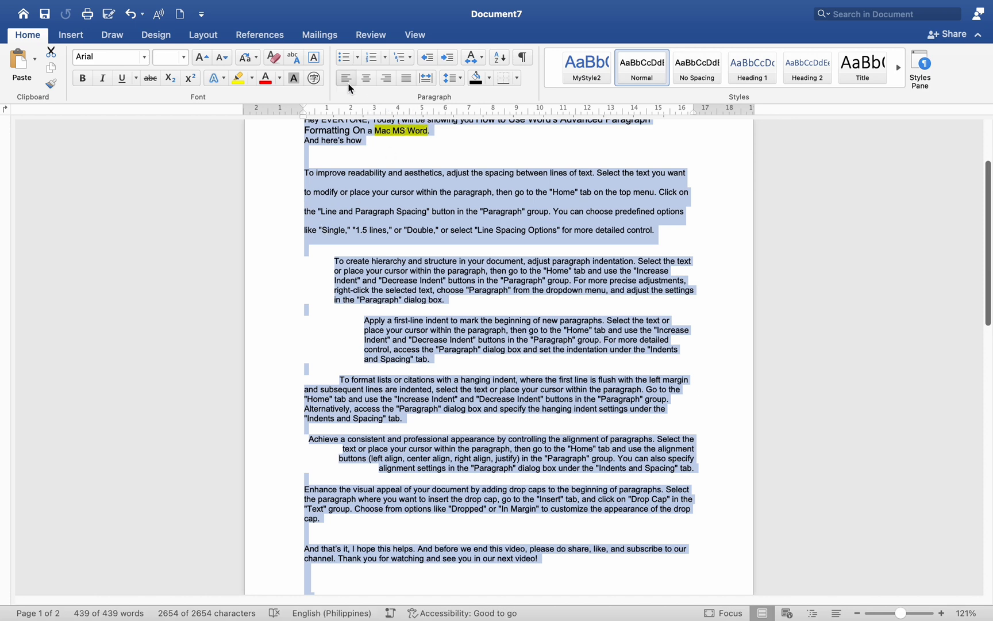
# - Select all text and set every paragraph's alignment to Centered
pyautogui.click(366, 78)
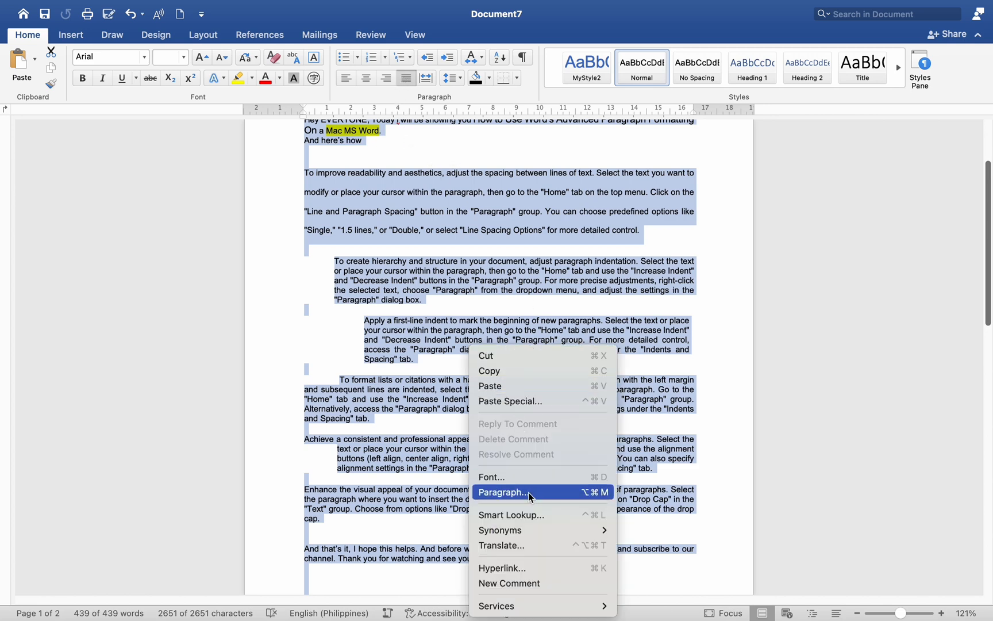
pyautogui.click(505, 492)
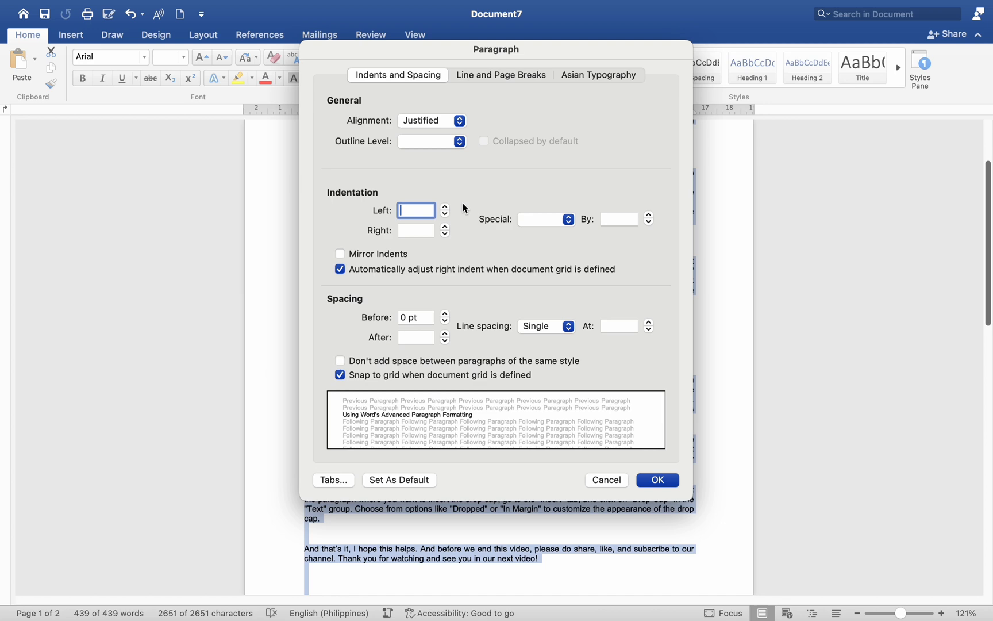
pyautogui.click(431, 120)
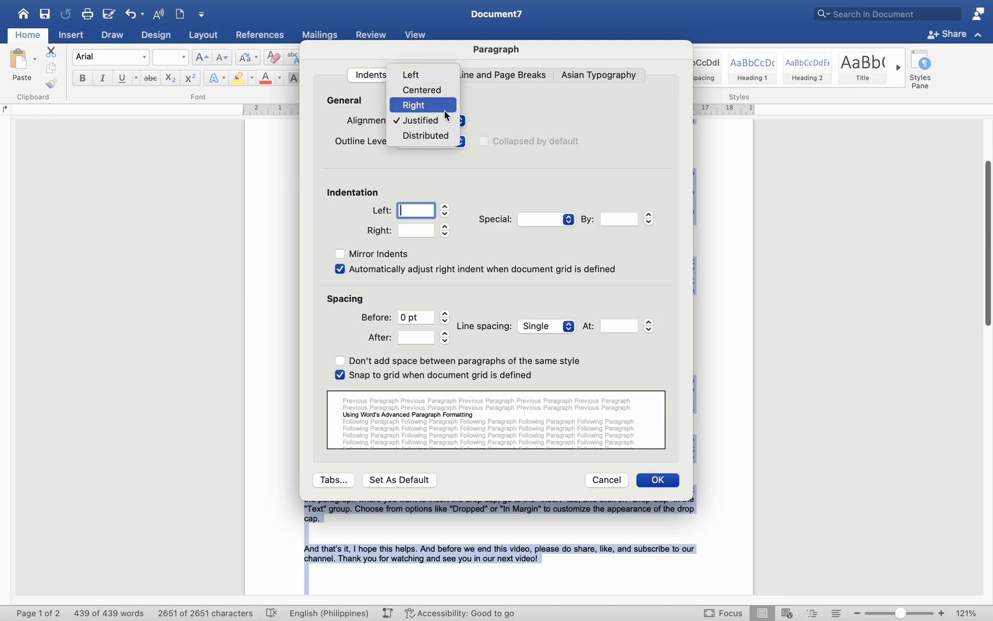
pyautogui.click(657, 480)
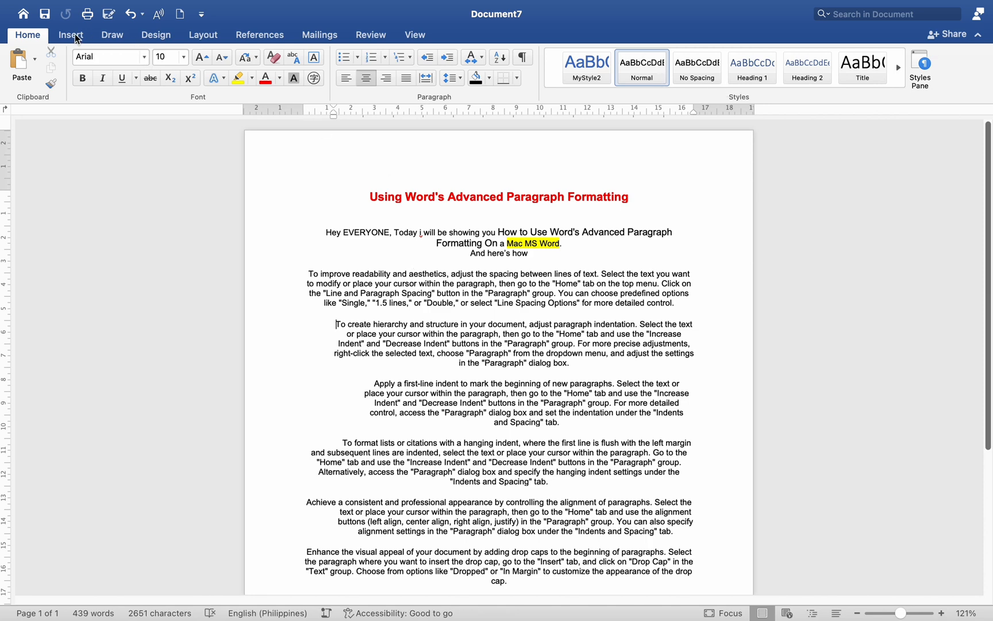
# - Add an in-margin drop cap T to the 'To create hierarchy…' paragraph
pyautogui.click(846, 60)
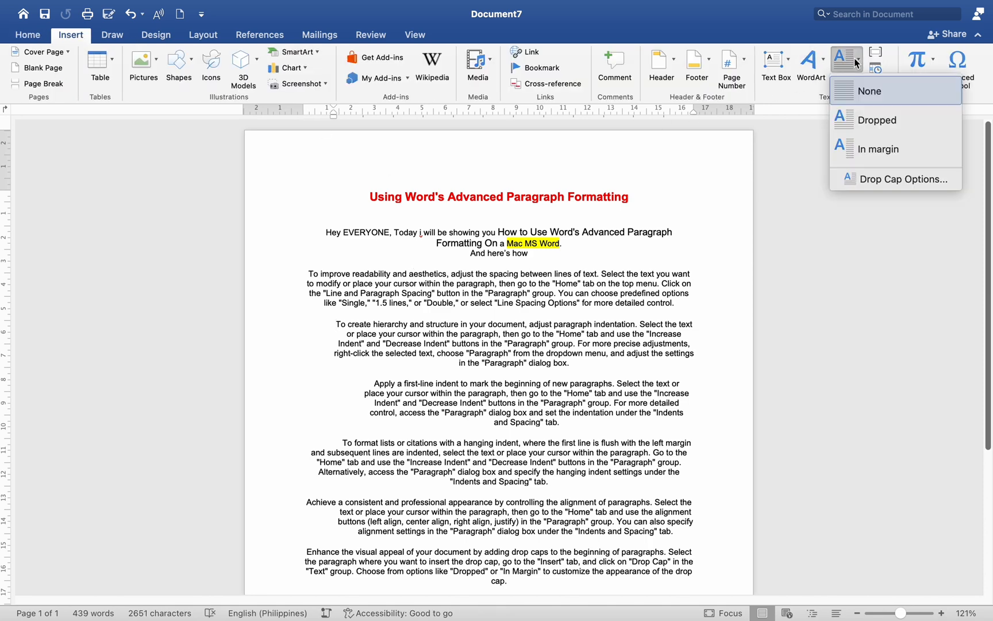
pyautogui.moveTo(886, 148)
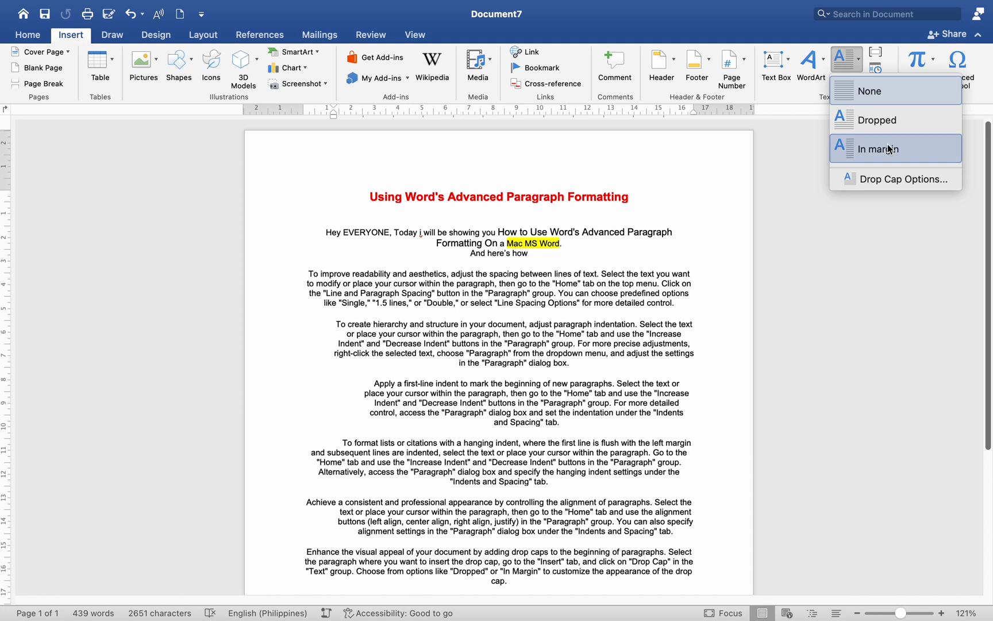
pyautogui.click(878, 149)
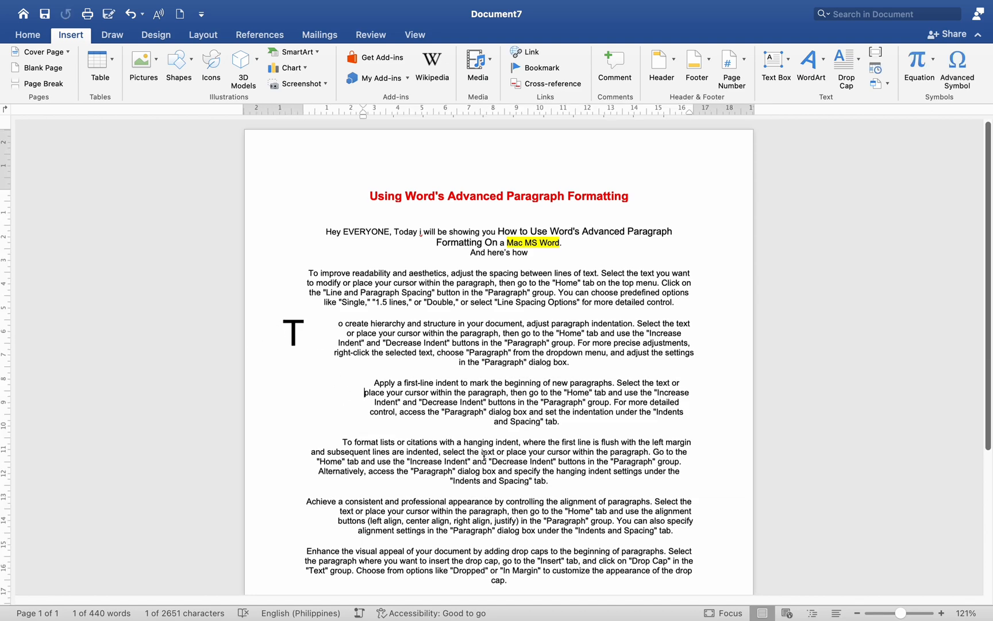
pyautogui.scroll(-3)
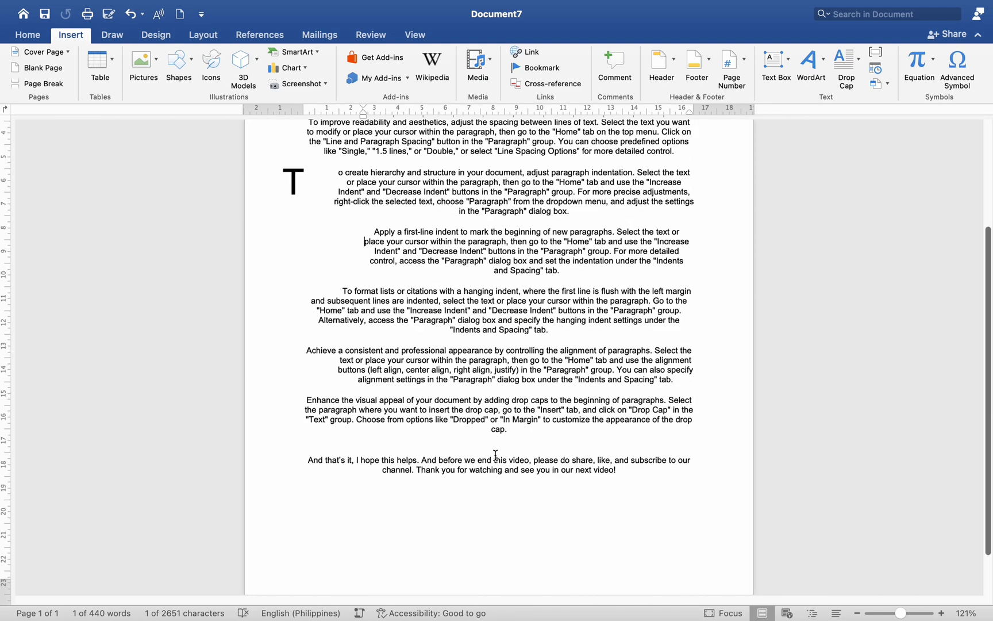
pyautogui.scroll(3)
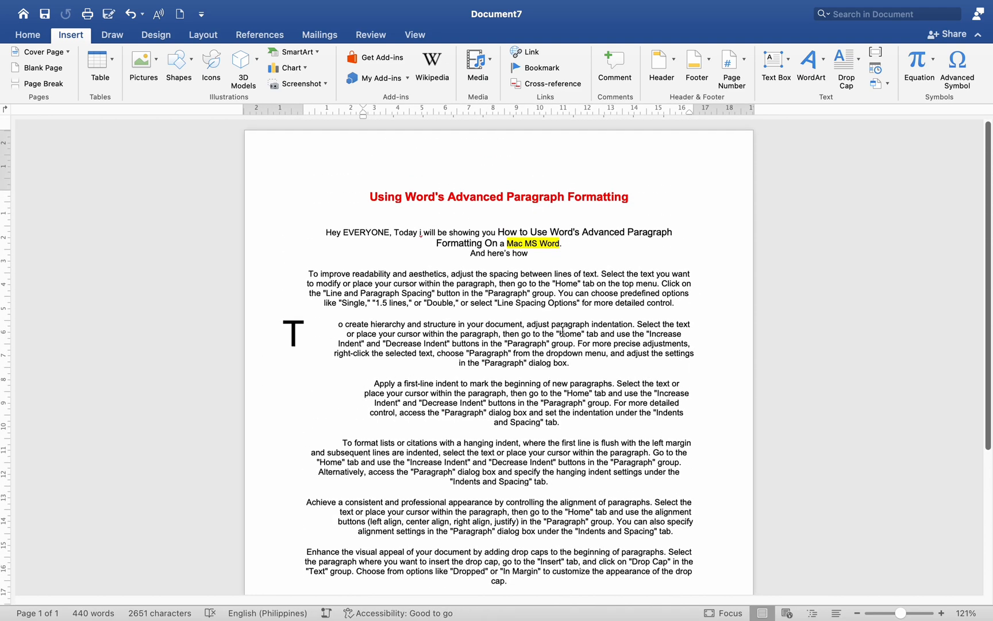